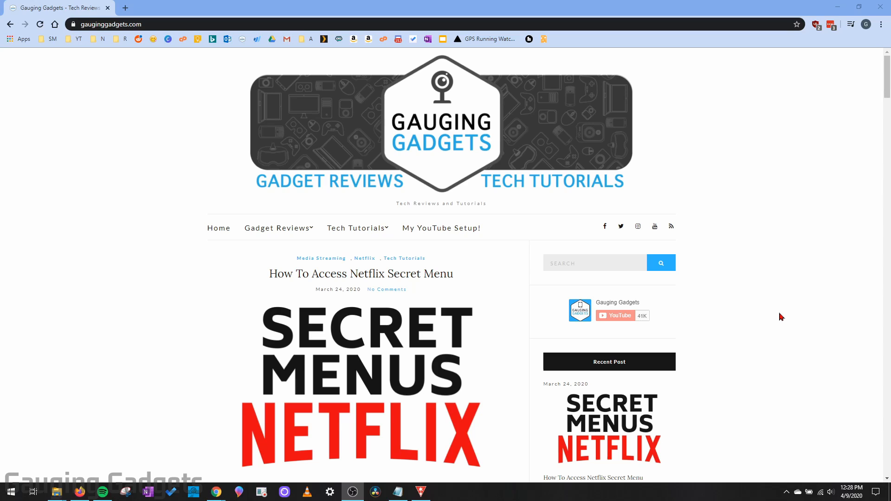
mouse_move(778, 323)
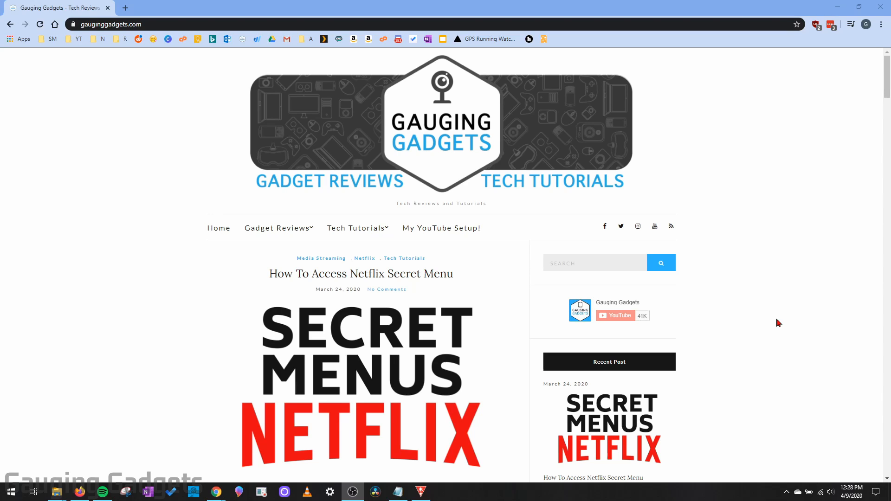
mouse_move(271, 175)
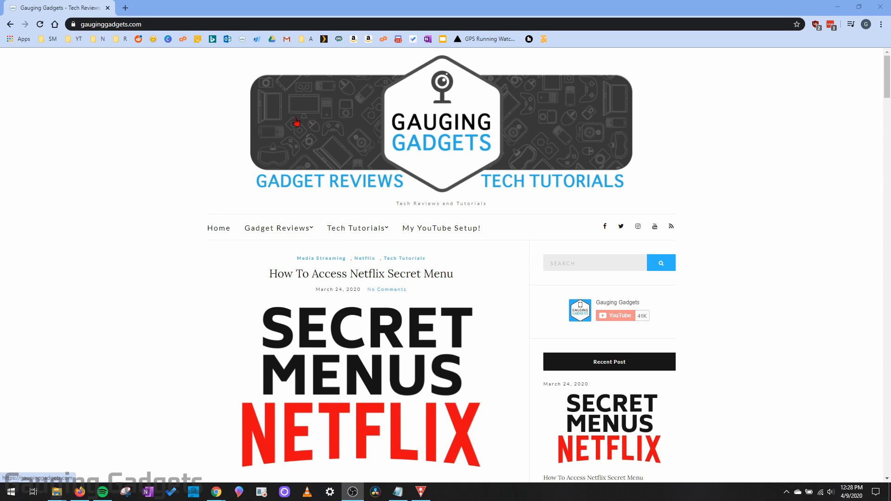
mouse_move(299, 138)
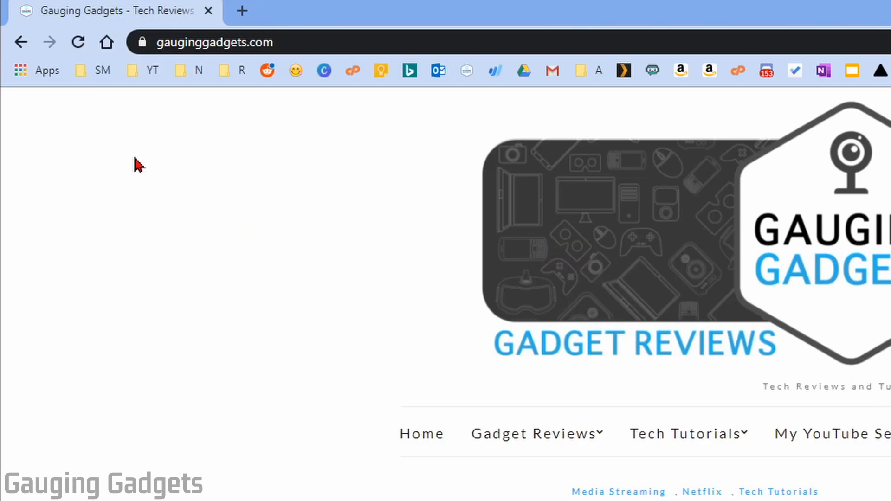
mouse_move(42, 81)
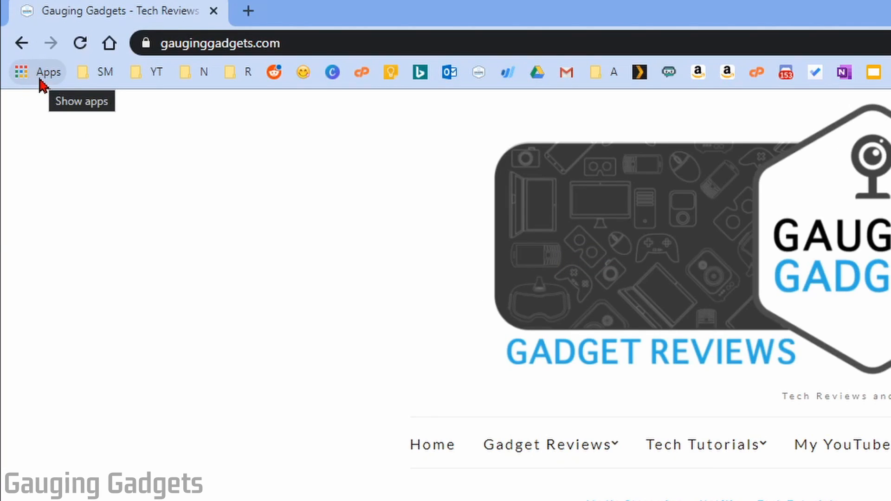
- Open chrome://apps from the bookmarks bar Apps shortcut, showing Web Store, Docs, Drive and YouTube
click(34, 72)
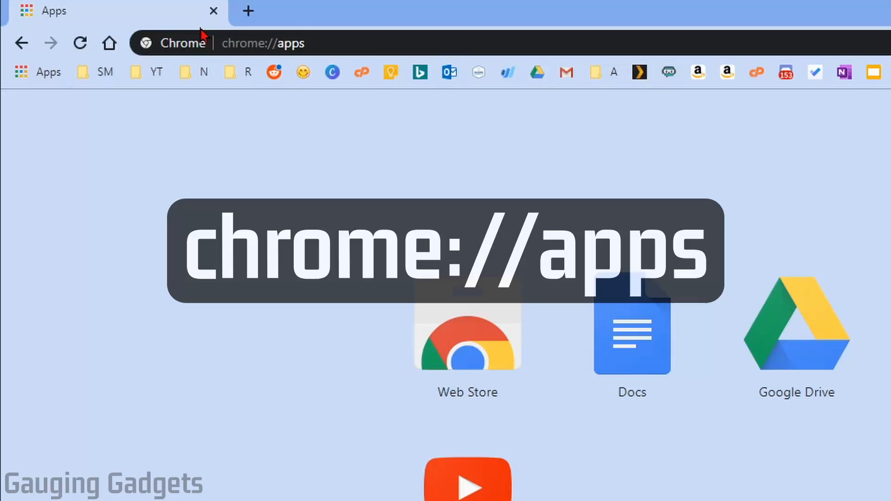
click(262, 42)
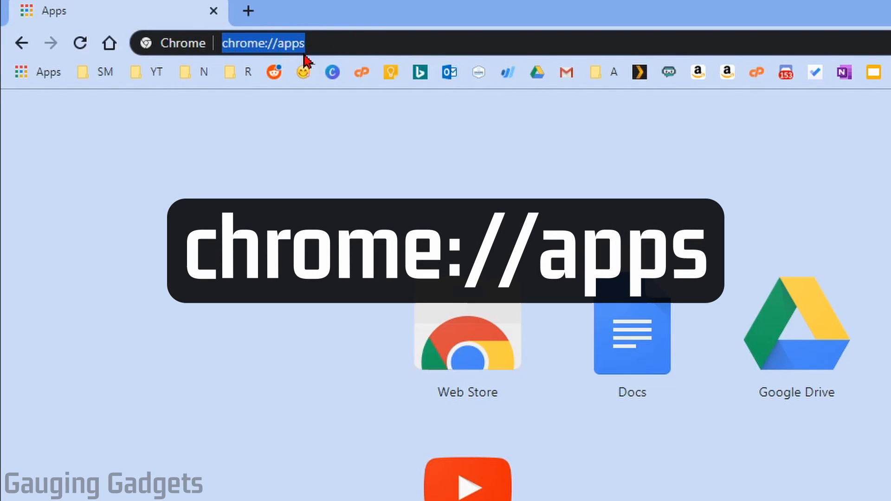
mouse_move(266, 368)
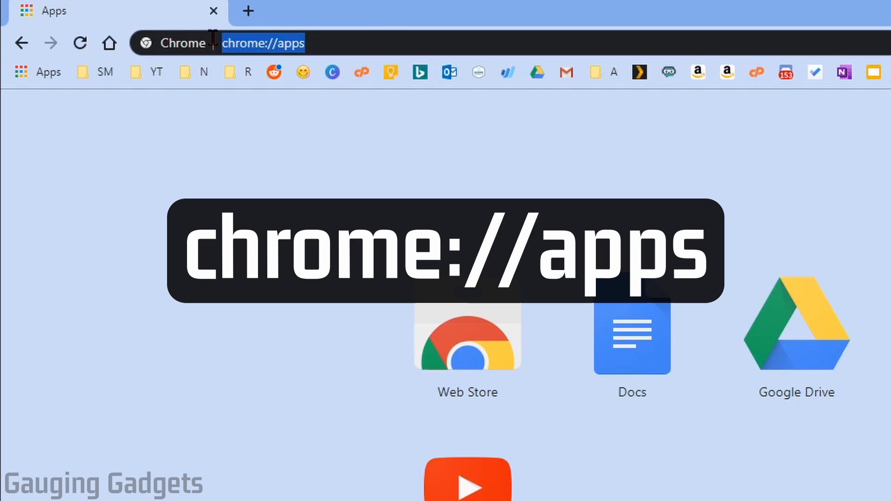
mouse_move(419, 59)
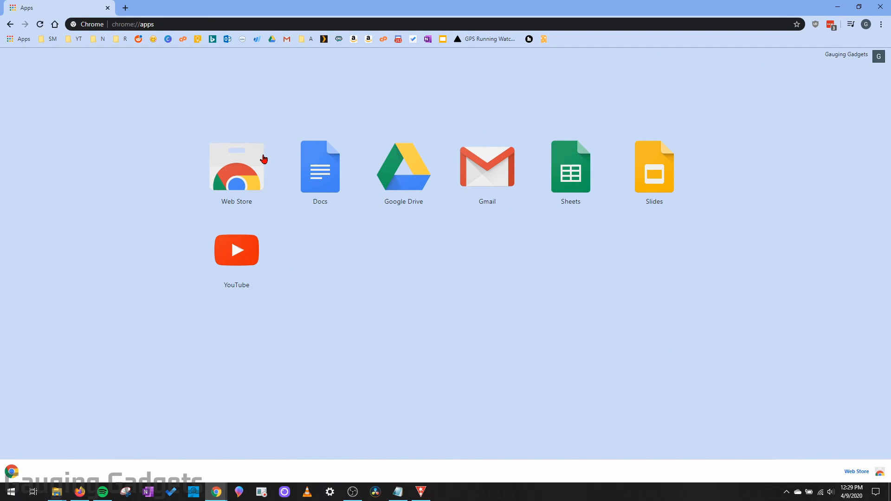
mouse_move(361, 135)
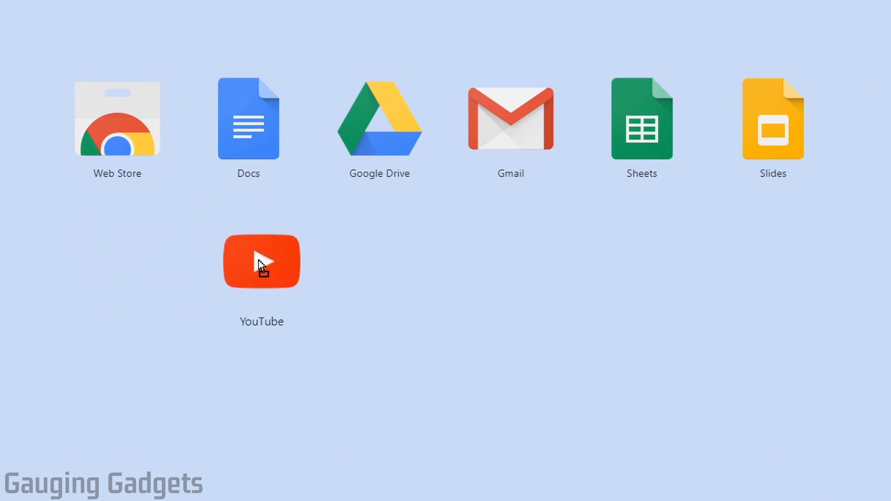
- Drag the YouTube app onto 'Remove from Chrome' to uninstall it
drag(261, 261, 134, 256)
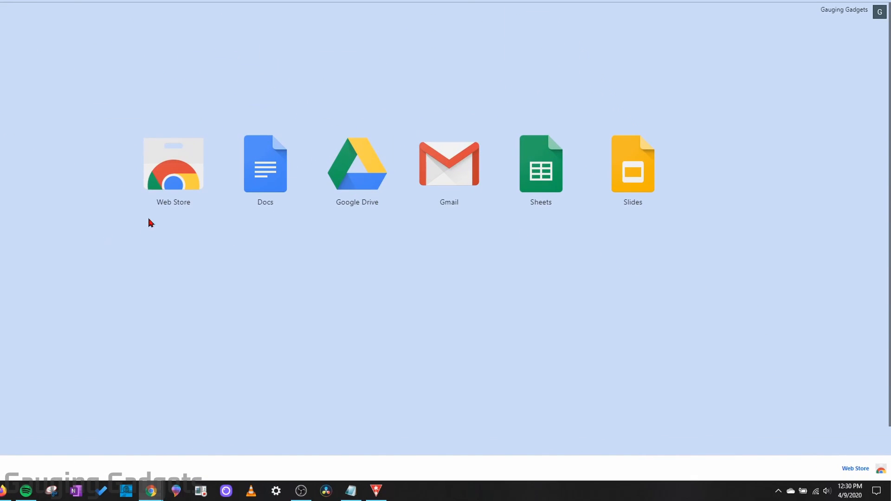
mouse_move(289, 56)
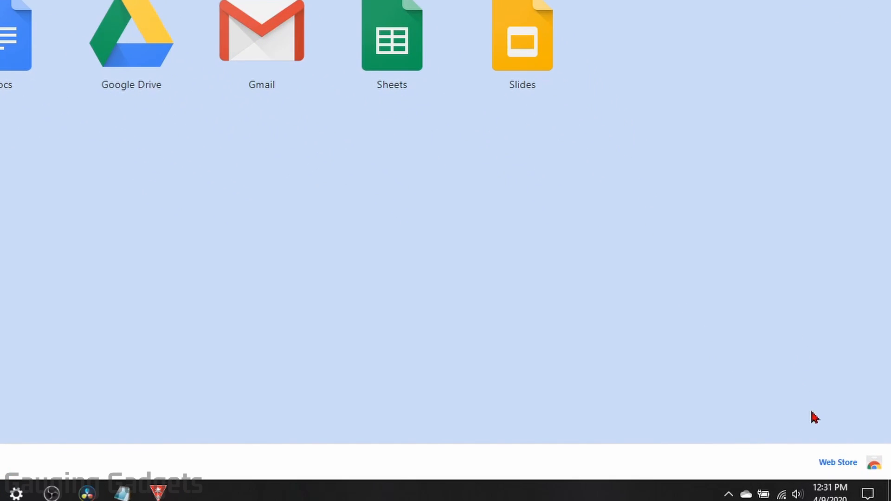
mouse_move(832, 450)
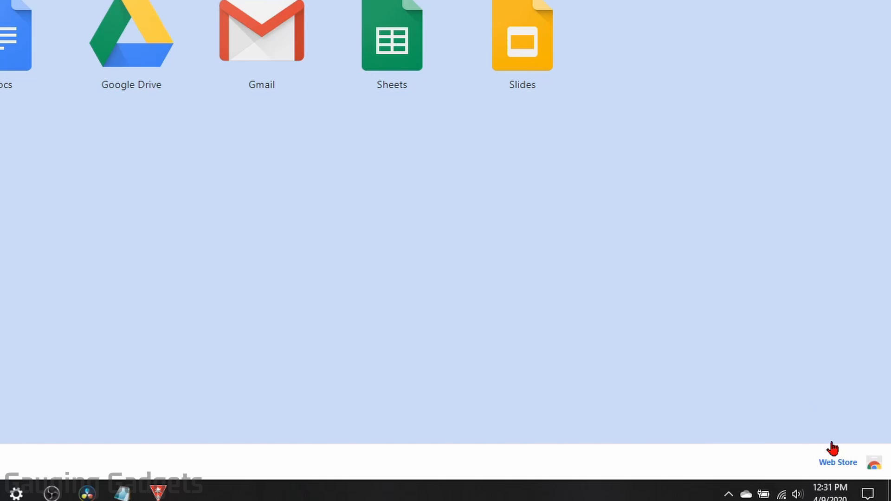
mouse_move(697, 103)
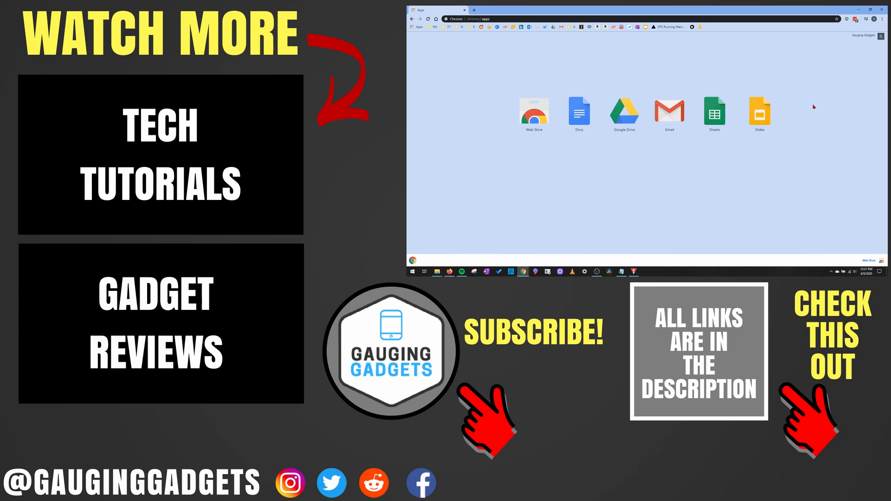
mouse_move(812, 103)
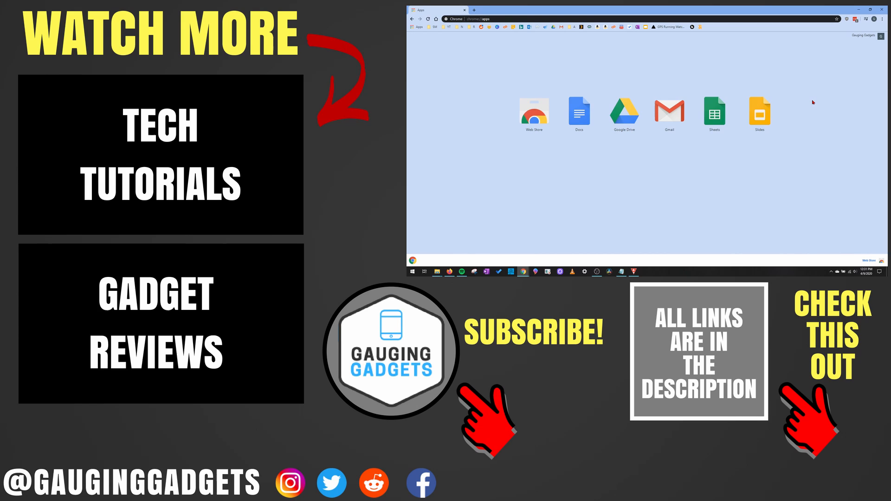
mouse_move(797, 100)
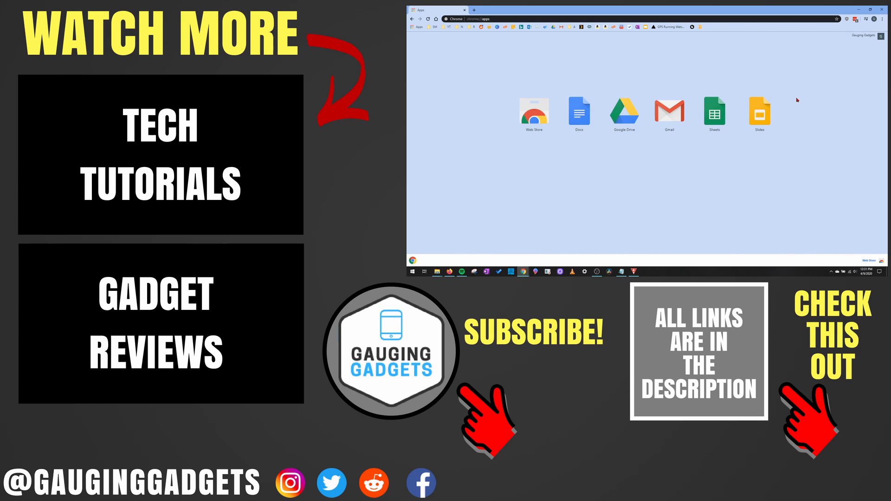
mouse_move(810, 99)
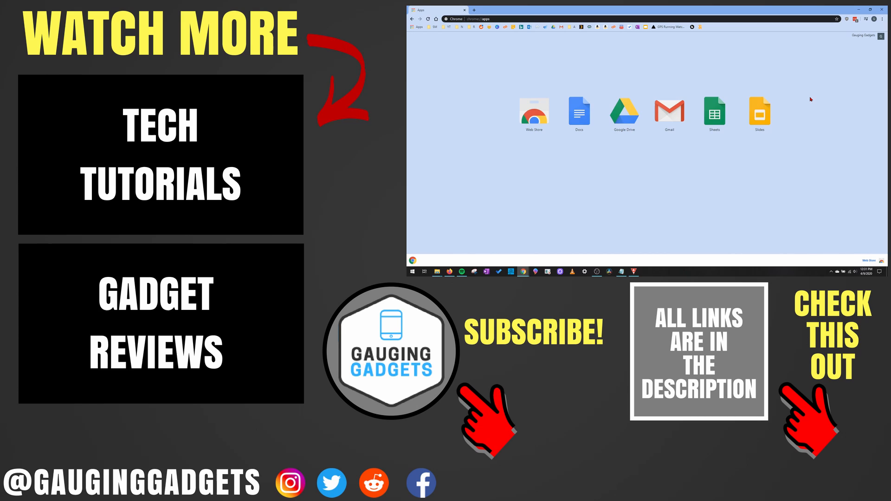
mouse_move(807, 97)
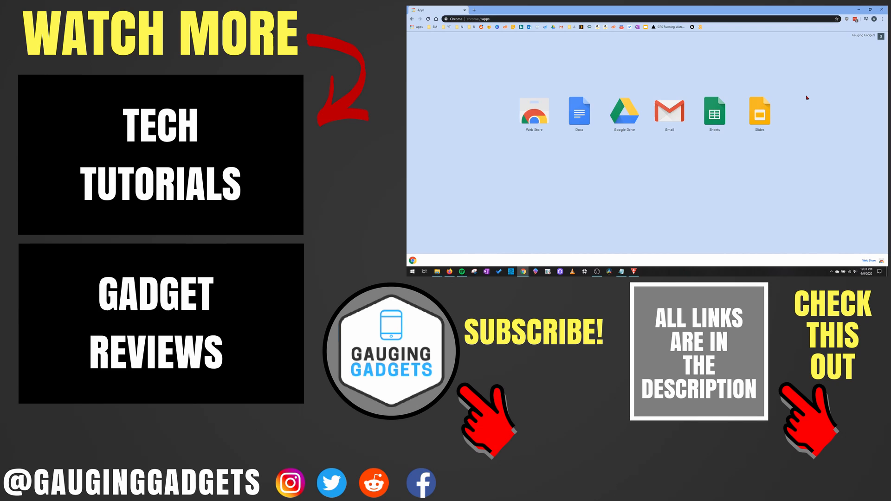
mouse_move(804, 96)
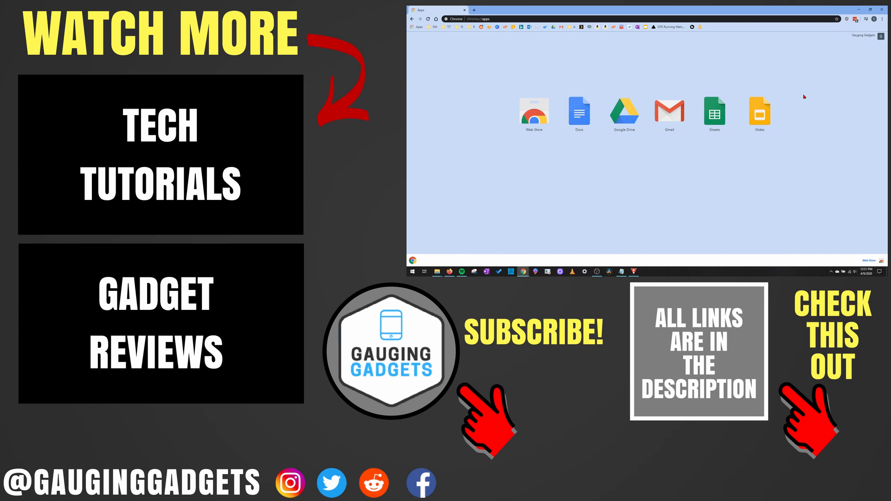